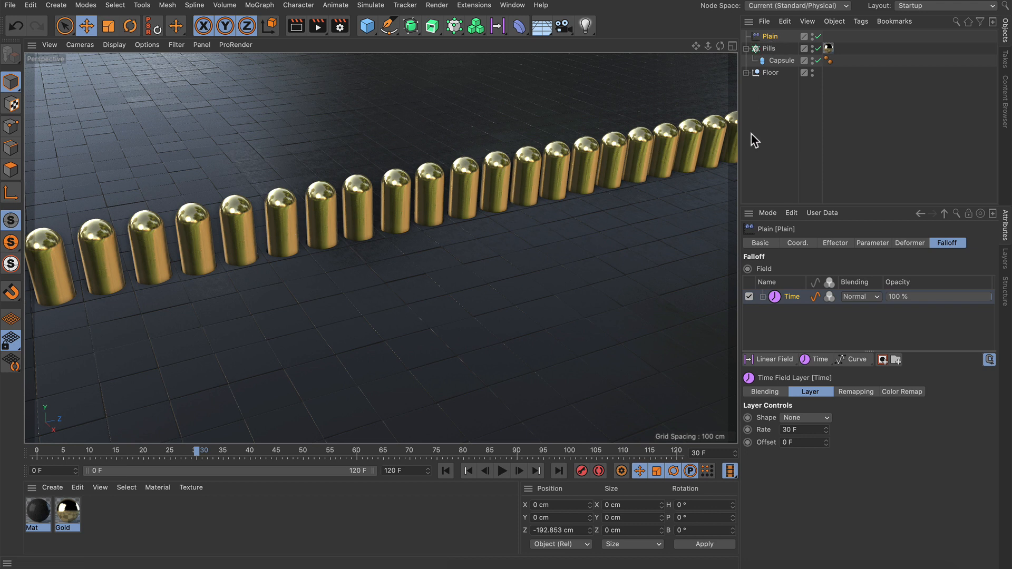
{"action": "mouse_move", "coordinate": [778, 352]}
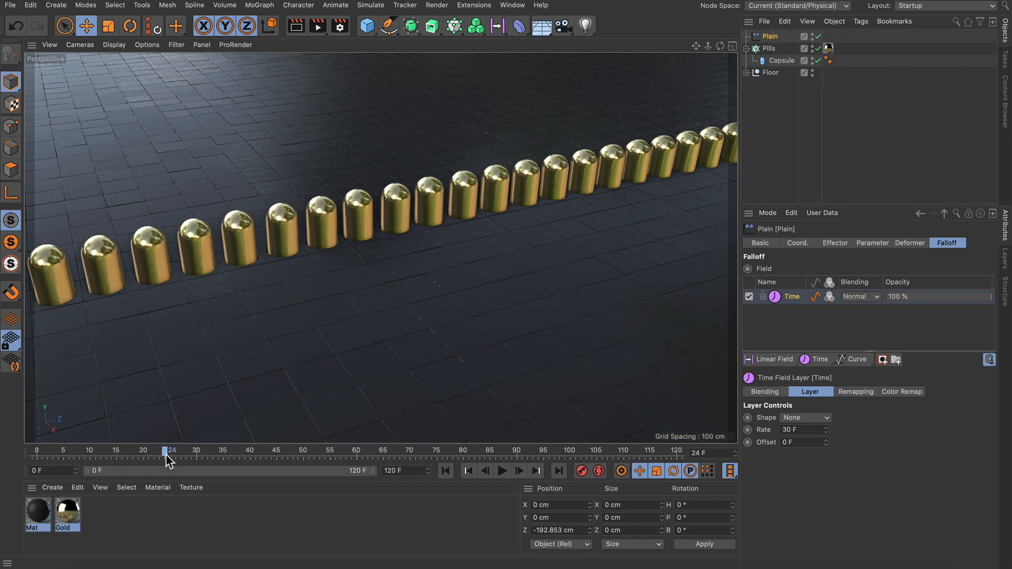
- Scrub the timeline to watch the capsules rise and sink with the Time field
{"action": "left_click_drag", "start_coordinate": [171, 450], "coordinate": [201, 450]}
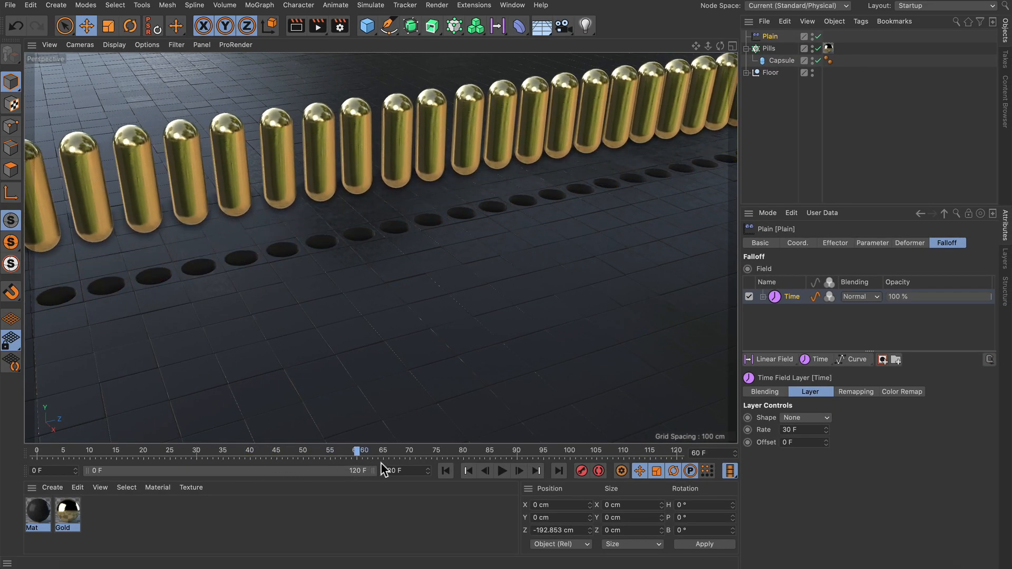
{"action": "left_click_drag", "start_coordinate": [356, 450], "coordinate": [272, 451]}
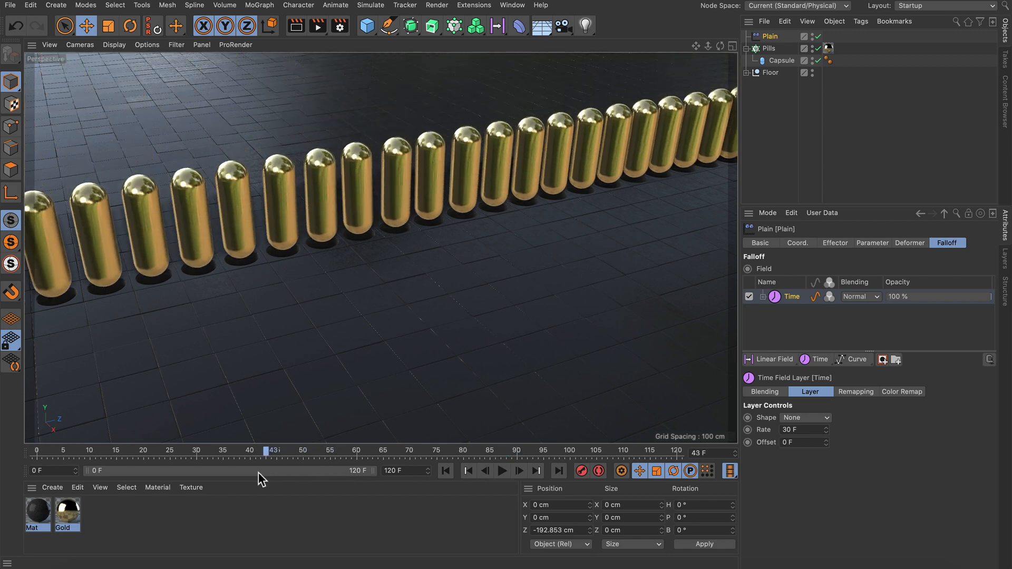
{"action": "left_click_drag", "start_coordinate": [272, 450], "coordinate": [309, 450]}
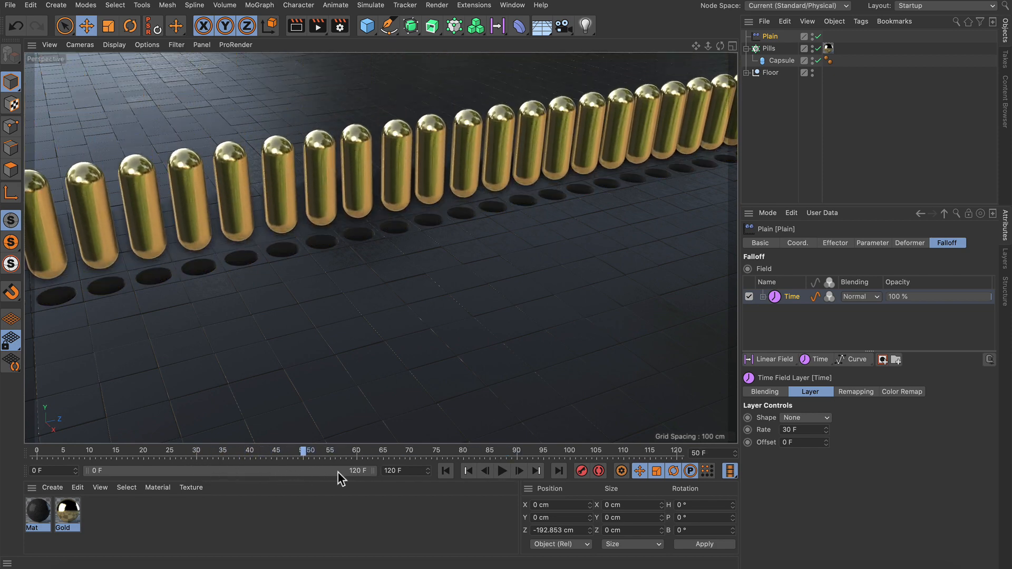
{"action": "left_click_drag", "start_coordinate": [307, 450], "coordinate": [273, 450]}
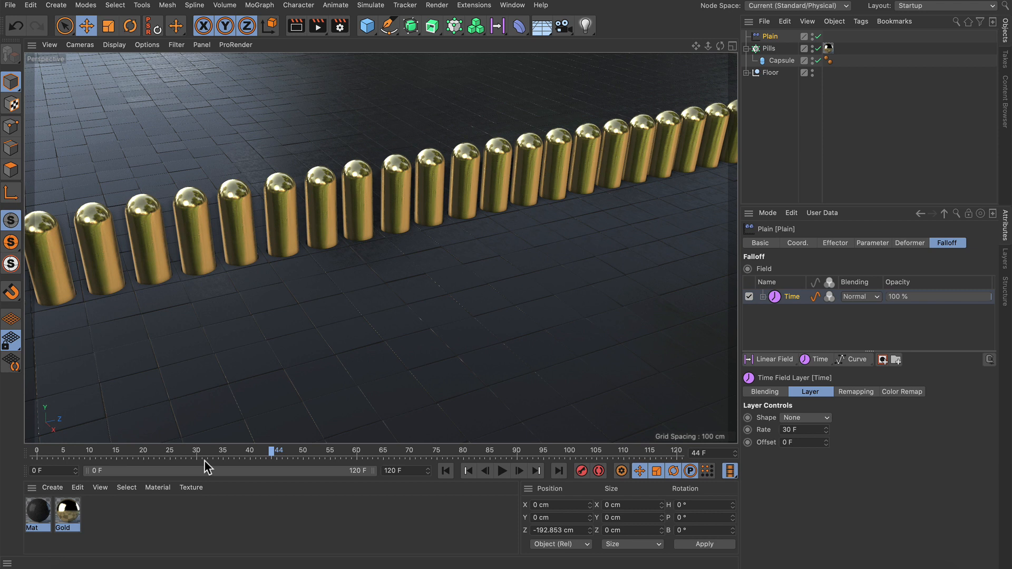
{"action": "left_click_drag", "start_coordinate": [272, 450], "coordinate": [197, 450]}
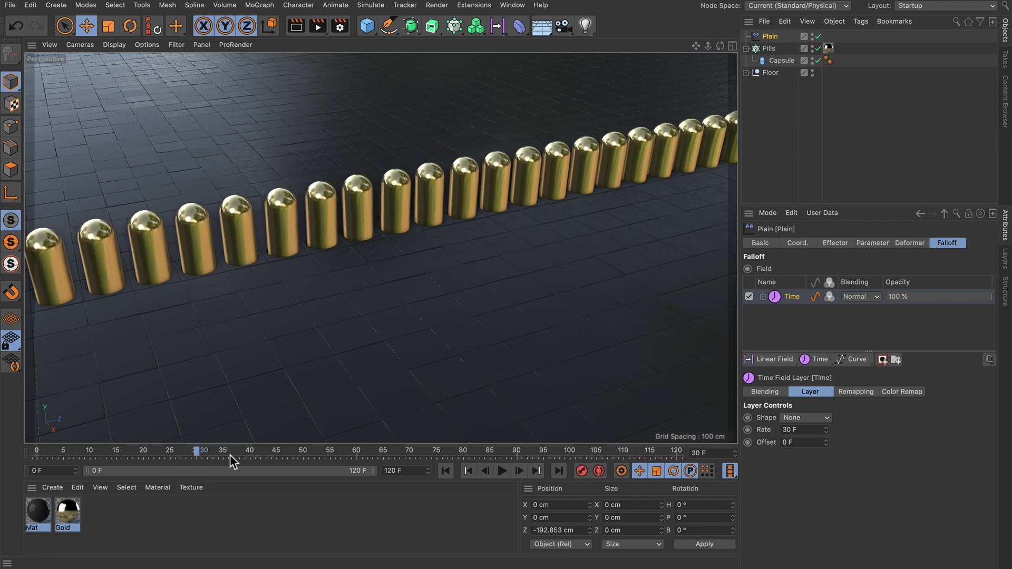
{"action": "mouse_move", "coordinate": [393, 252]}
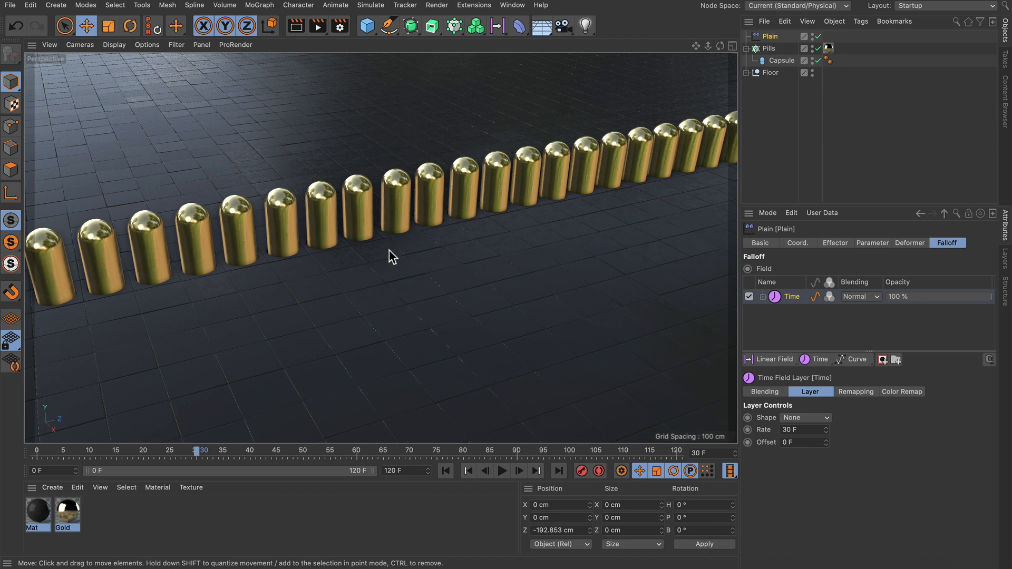
{"action": "mouse_move", "coordinate": [394, 262]}
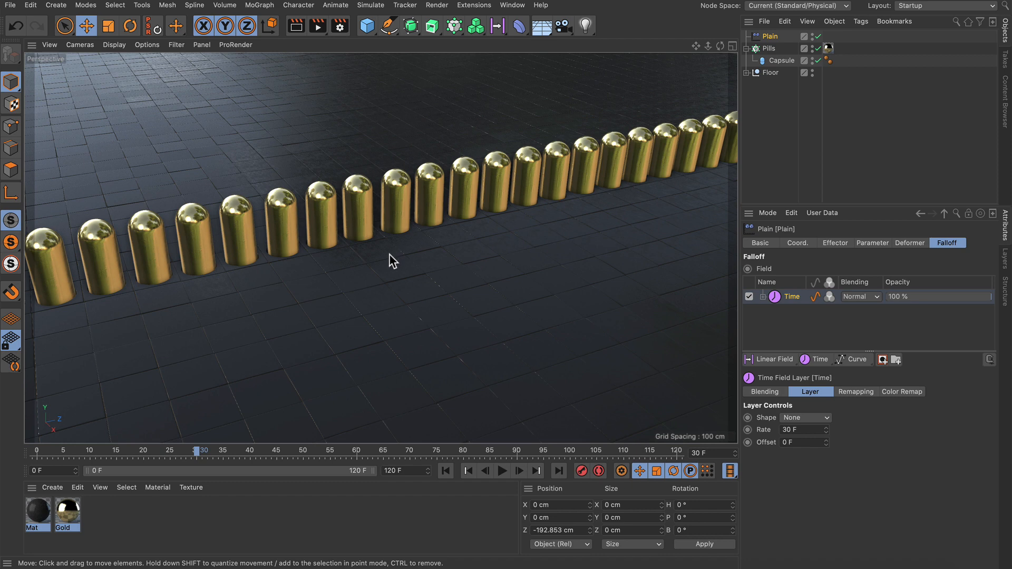
- Add a Curve modifier layer to the falloff and preview its effect across frames
{"action": "left_click", "coordinate": [829, 300]}
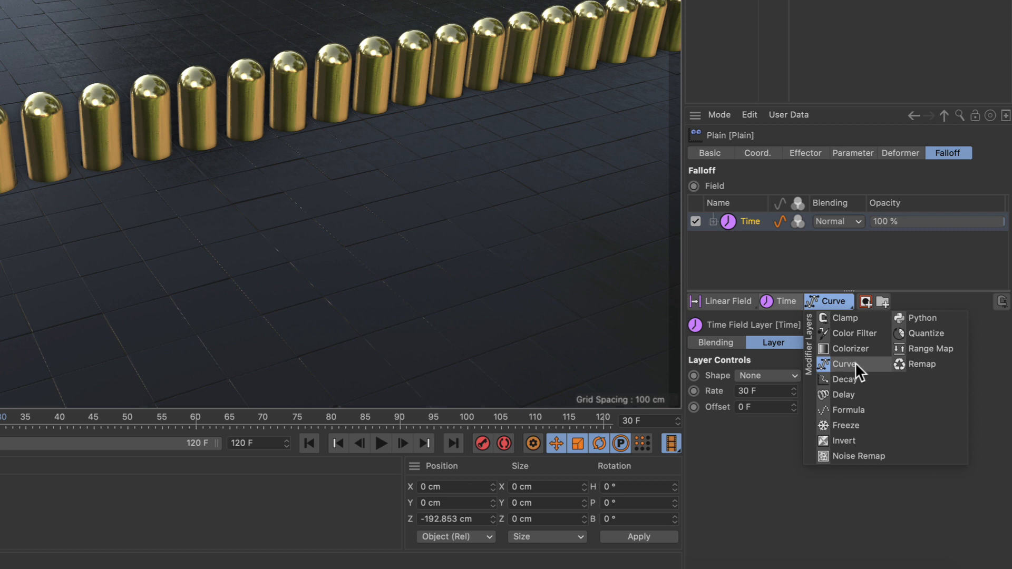
{"action": "left_click", "coordinate": [843, 364]}
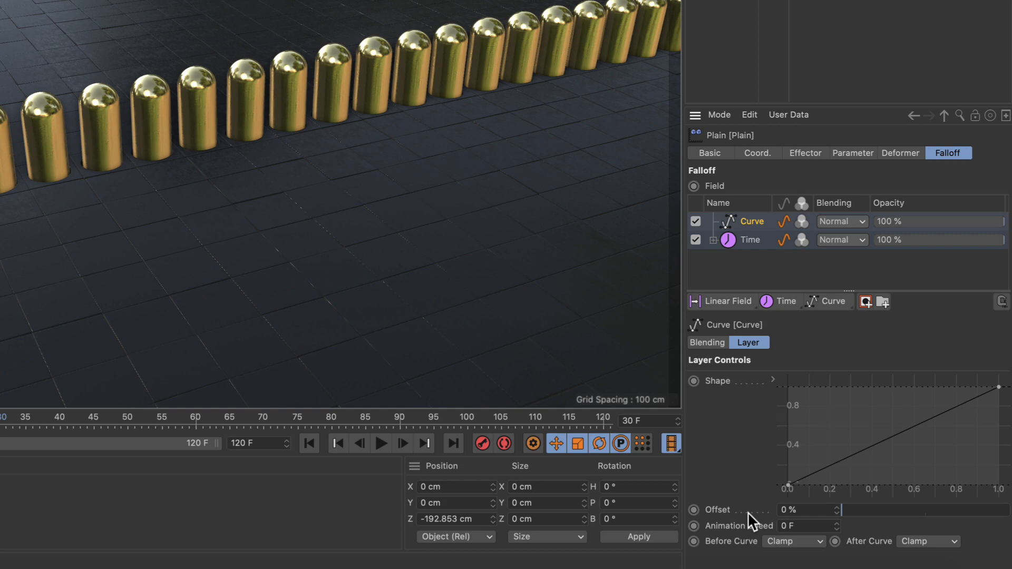
{"action": "mouse_move", "coordinate": [861, 538]}
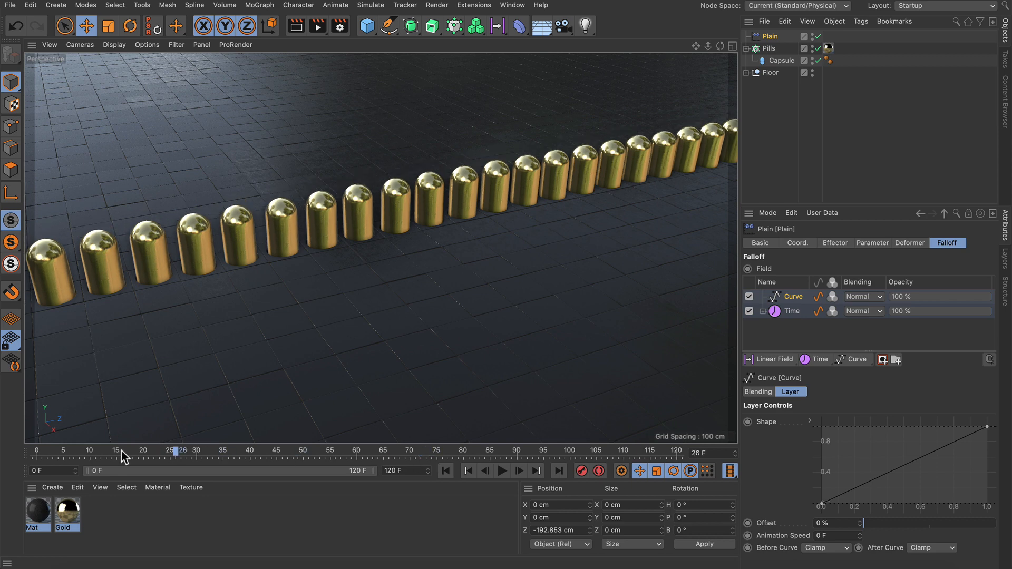
{"action": "left_click_drag", "start_coordinate": [182, 450], "coordinate": [129, 450]}
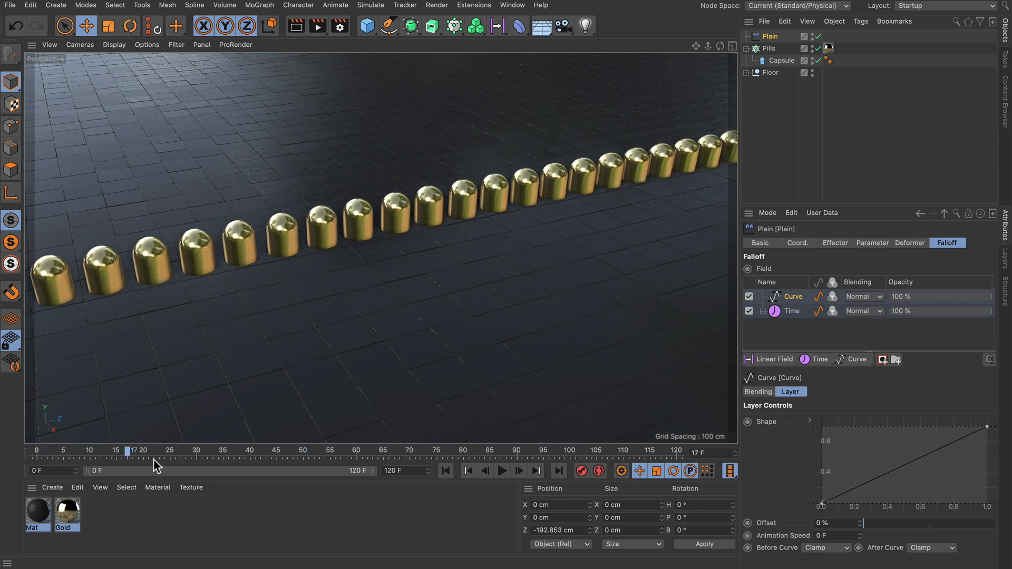
{"action": "left_click_drag", "start_coordinate": [128, 451], "coordinate": [297, 450]}
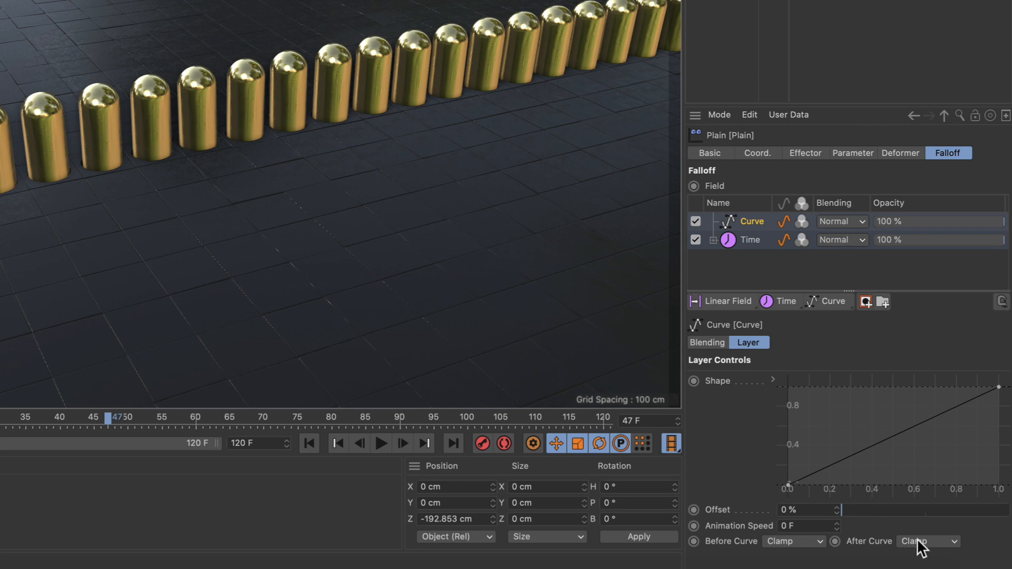
- Set the Curve layer's After Curve mode to Ping Pong and preview the back-and-forth motion
{"action": "left_click", "coordinate": [925, 540]}
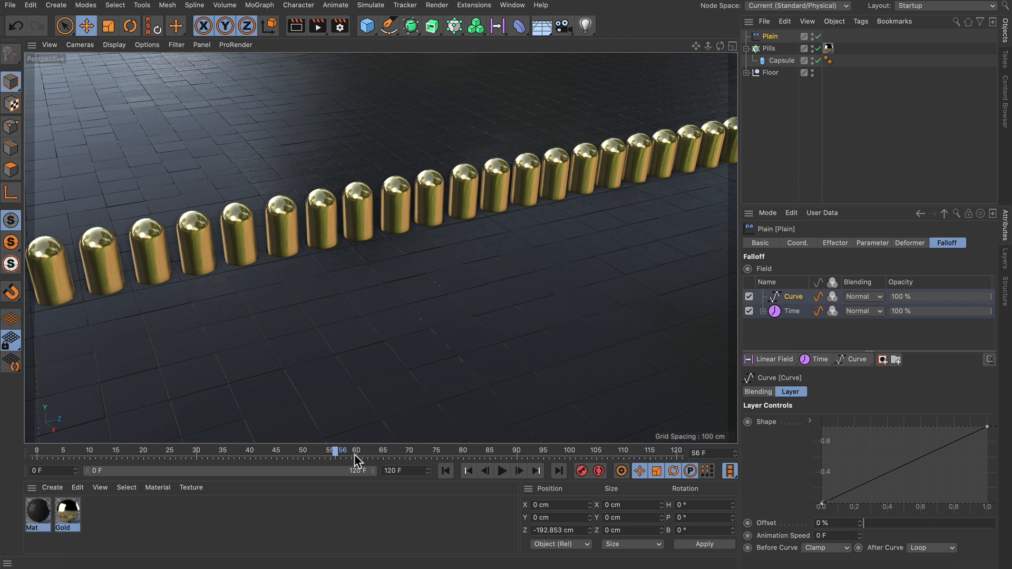
{"action": "left_click_drag", "start_coordinate": [334, 452], "coordinate": [620, 452]}
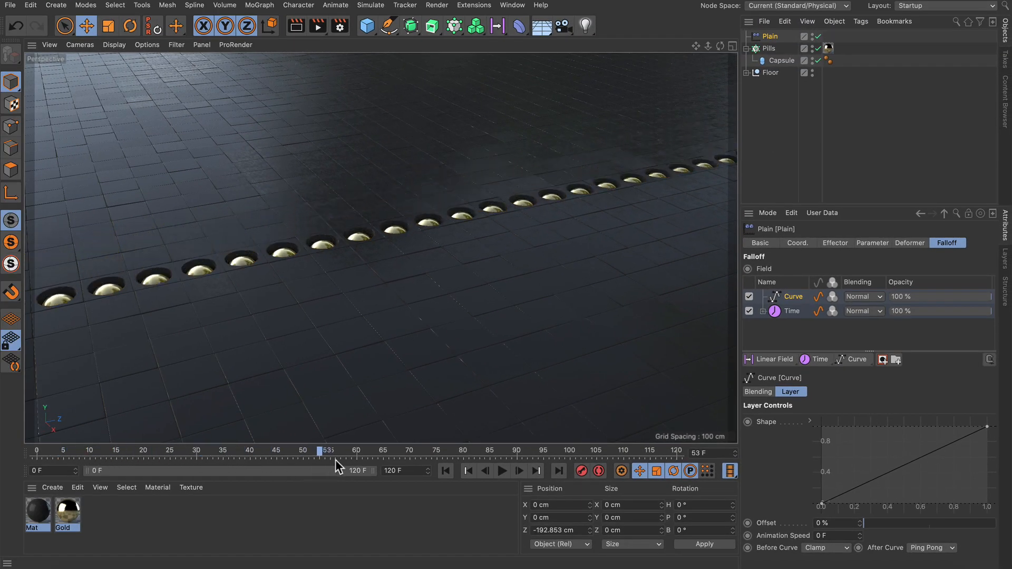
{"action": "left_click_drag", "start_coordinate": [319, 453], "coordinate": [600, 452]}
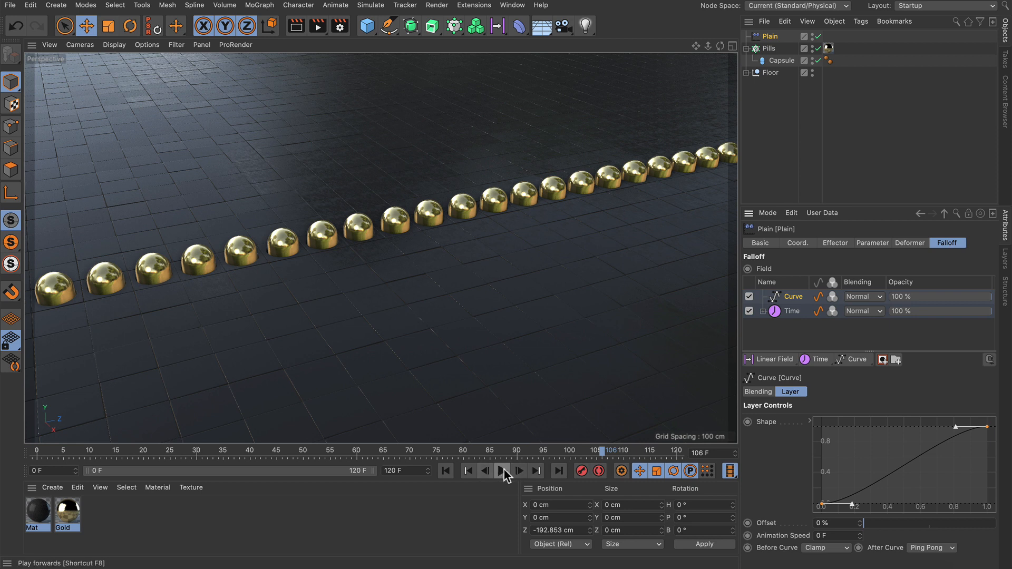
- Add a raised bump to the Curve layer's shape spline and play back the bobbing result
{"action": "left_click", "coordinate": [502, 470]}
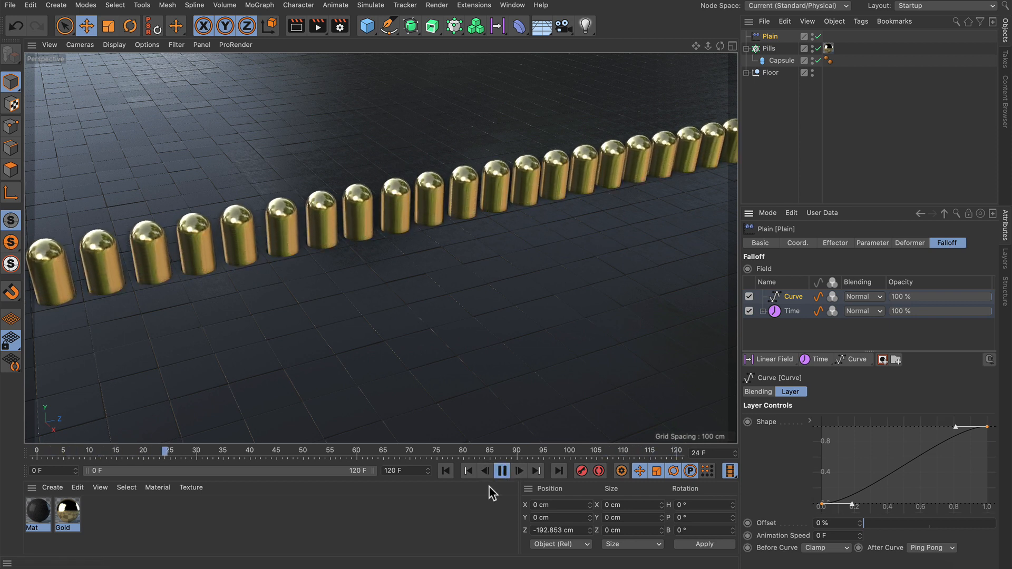
{"action": "left_click", "coordinate": [502, 470]}
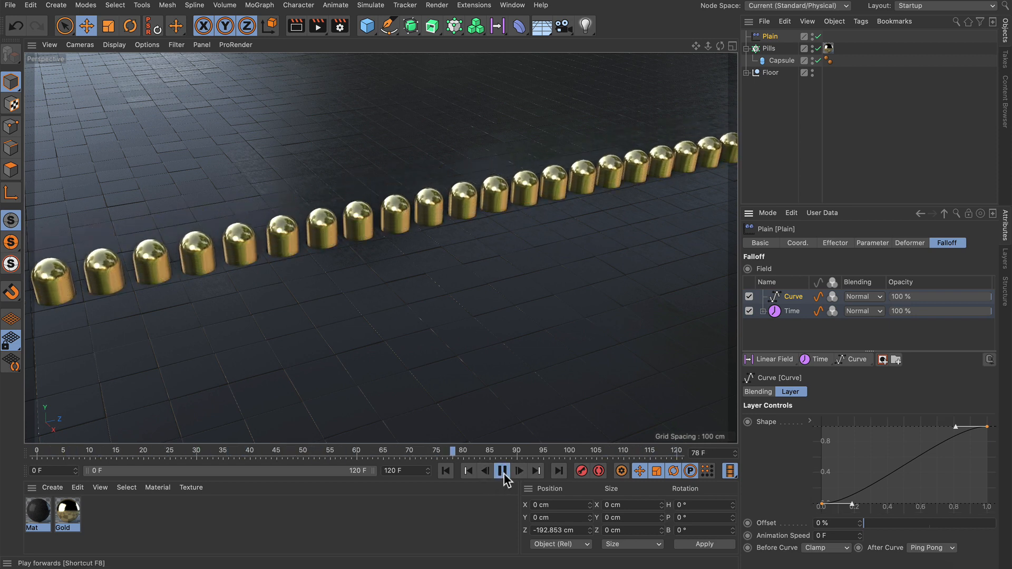
{"action": "left_click", "coordinate": [502, 470]}
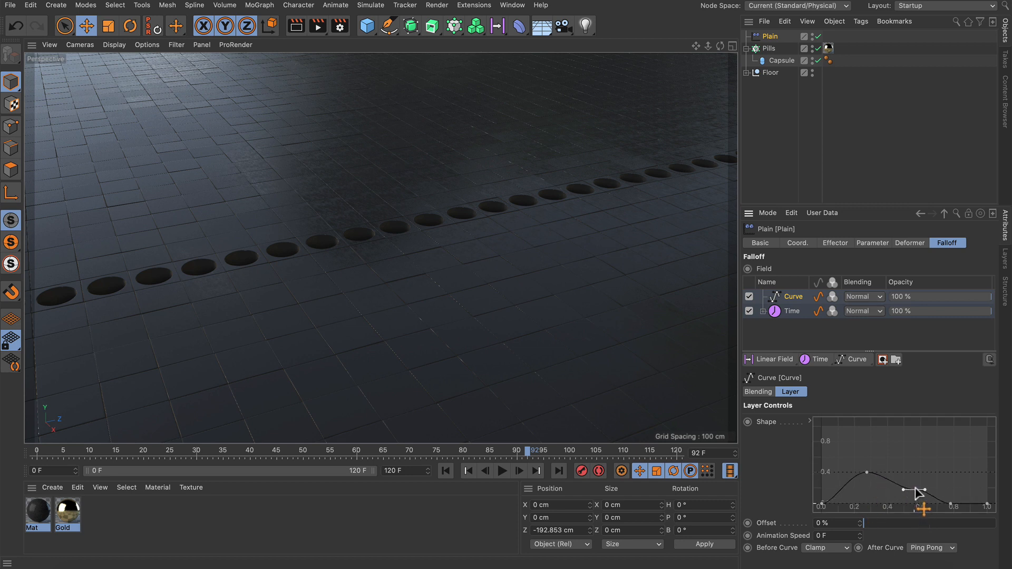
{"action": "left_click_drag", "start_coordinate": [919, 489], "coordinate": [942, 444]}
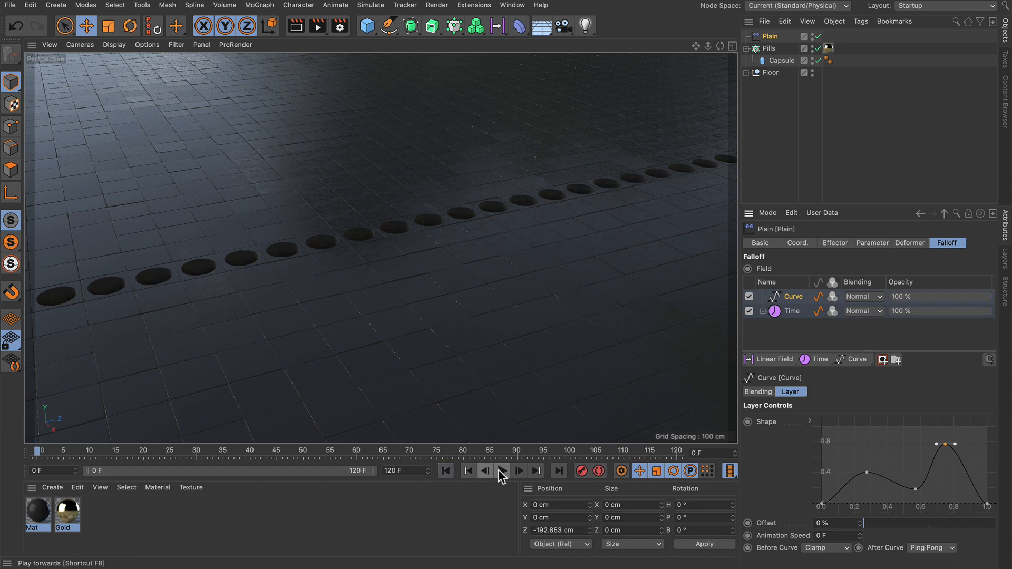
{"action": "left_click", "coordinate": [502, 470]}
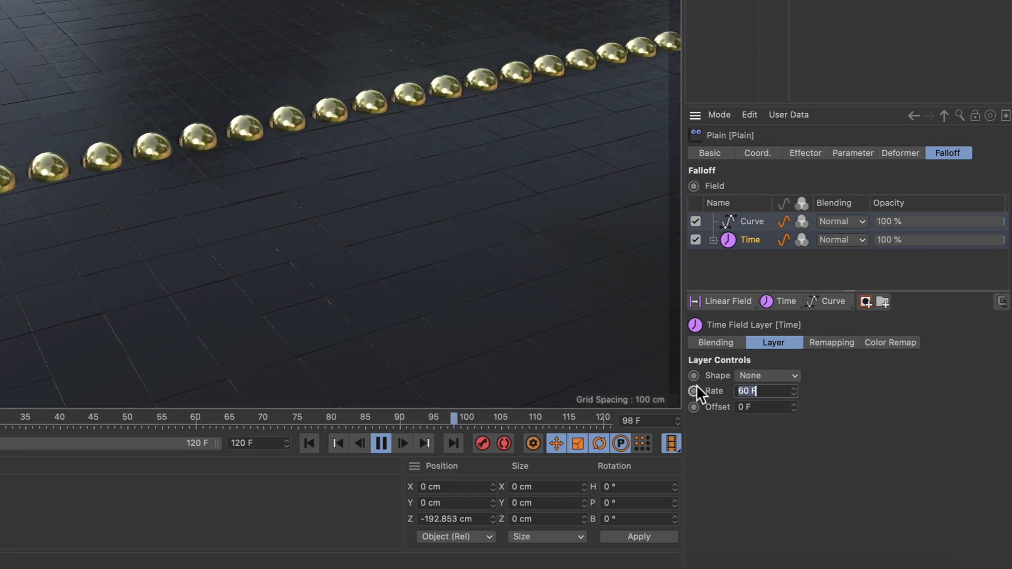
- Confirm the Time field rate at 60 F and begin editing its offset value
{"action": "left_click", "coordinate": [381, 443]}
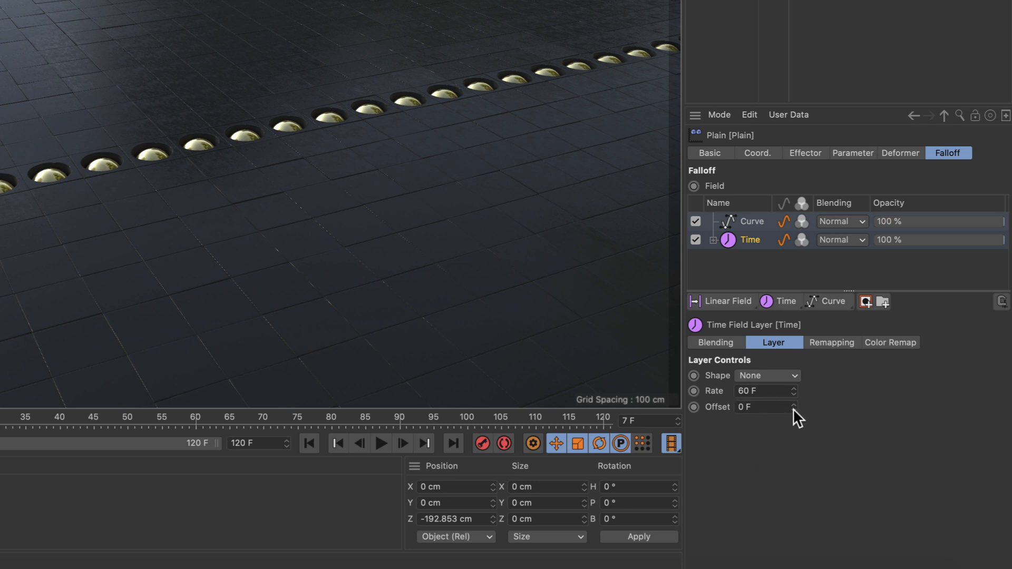
{"action": "left_click", "coordinate": [793, 404]}
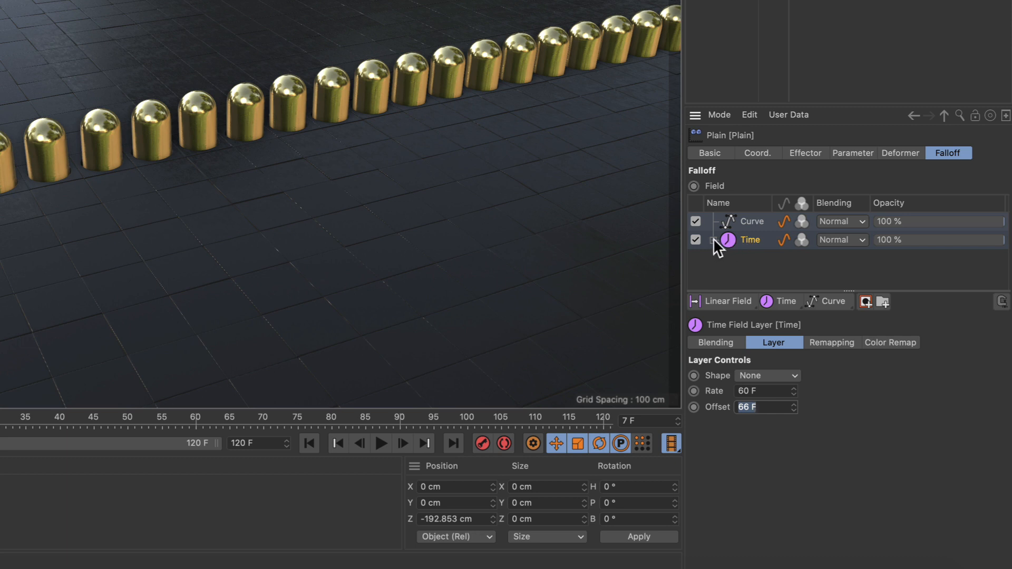
- Add a Linear Field as the Time layer's offset subfield, pointing along Z-
{"action": "left_click", "coordinate": [713, 239]}
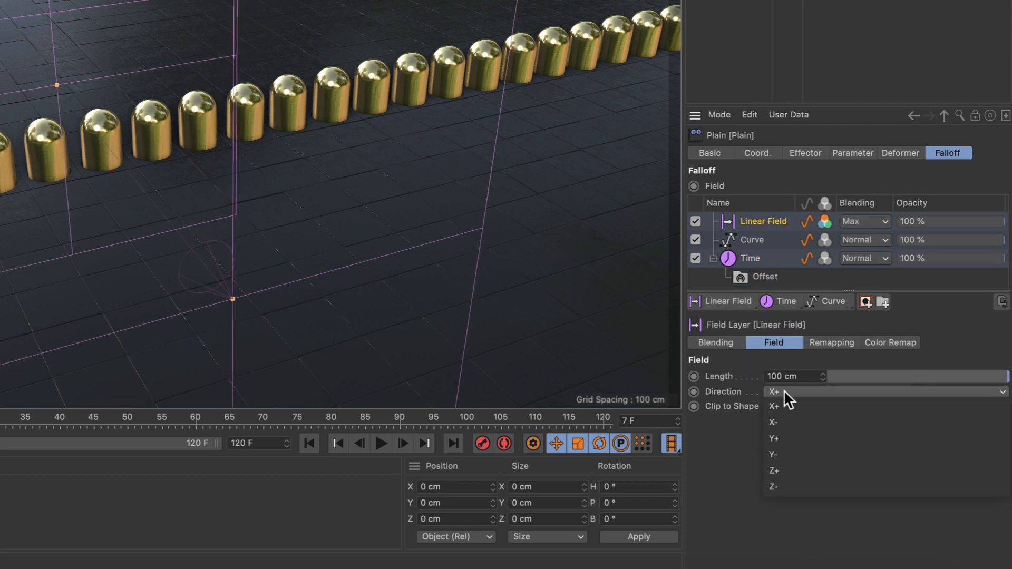
{"action": "mouse_move", "coordinate": [782, 487]}
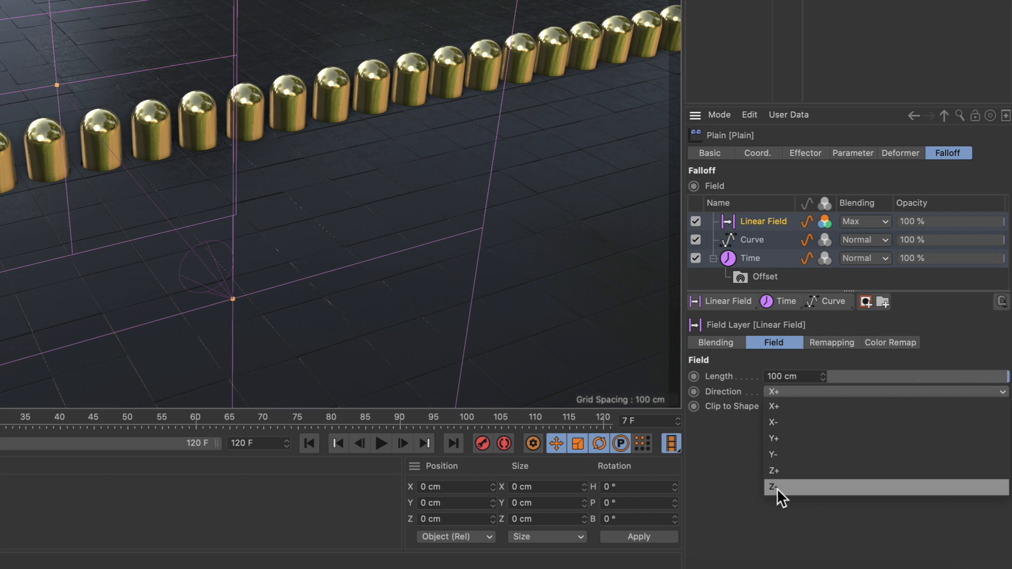
{"action": "left_click", "coordinate": [773, 487]}
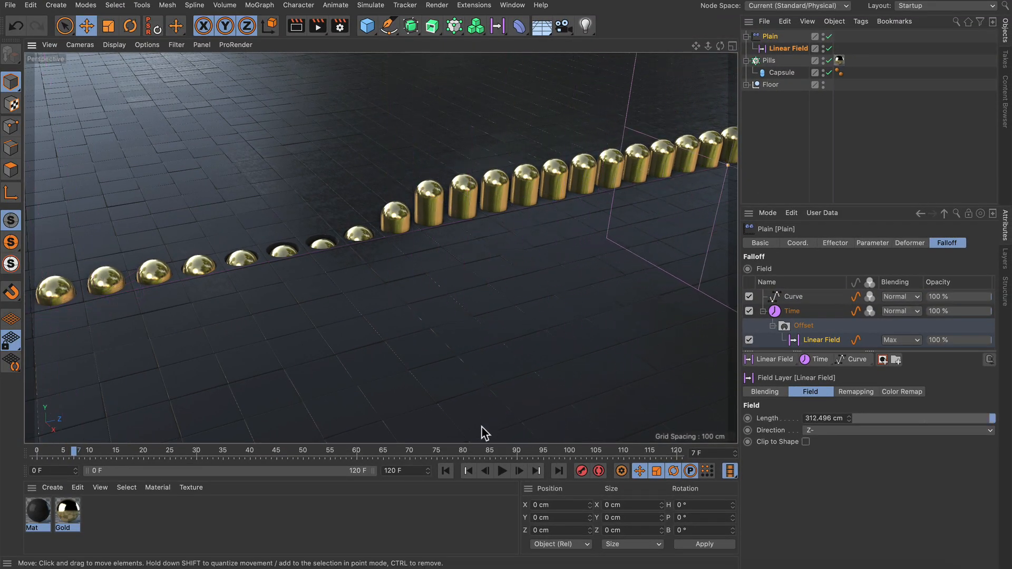
- Play the travelling-wave animation and select the Time layer to show its settings
{"action": "left_click", "coordinate": [502, 470]}
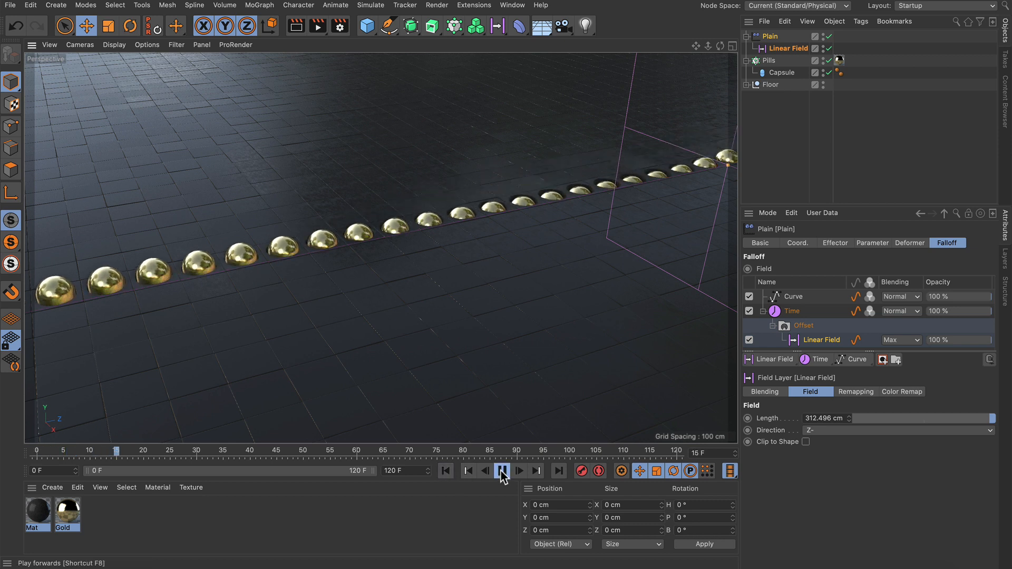
{"action": "left_click", "coordinate": [502, 470]}
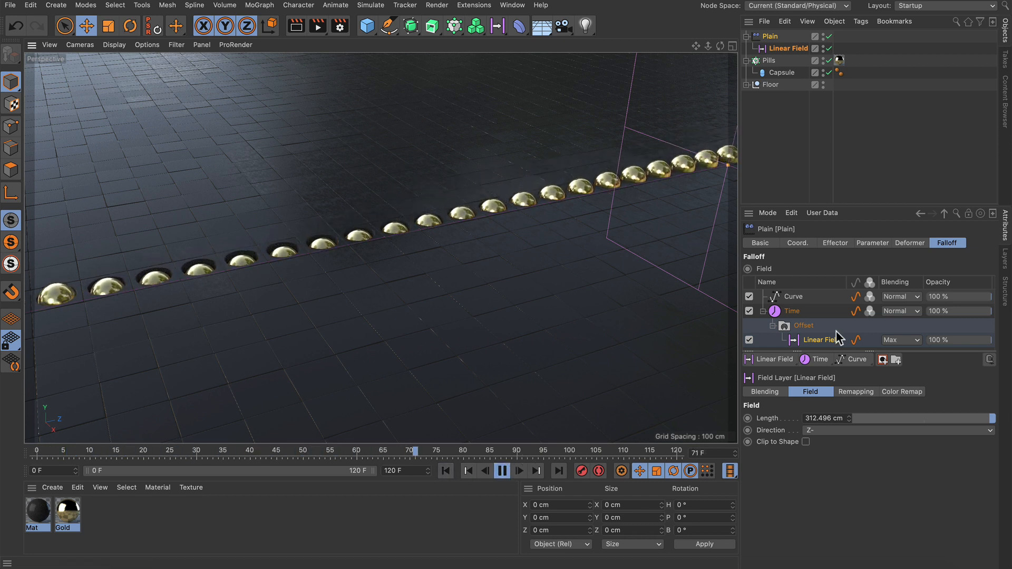
{"action": "left_click", "coordinate": [792, 310]}
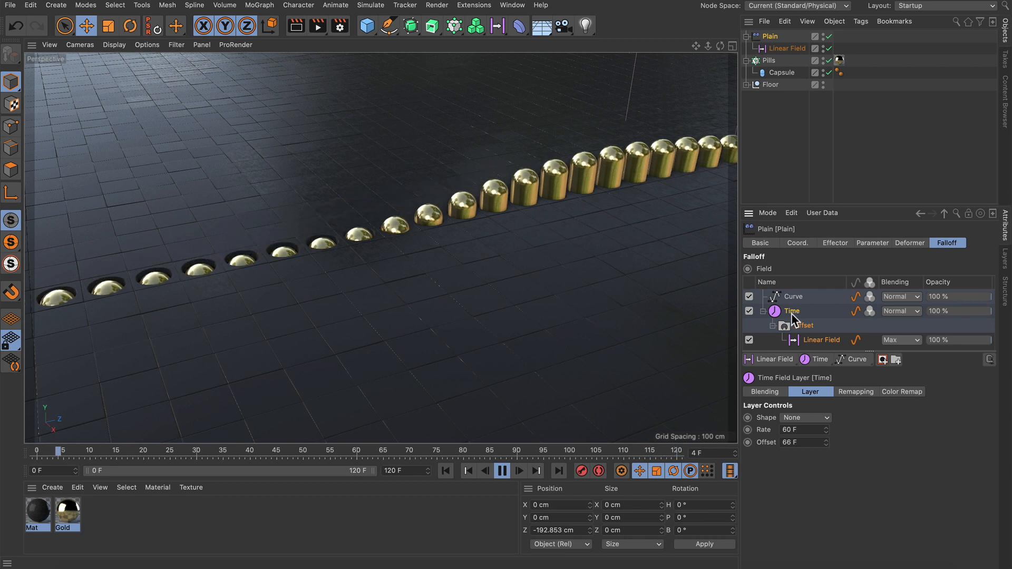